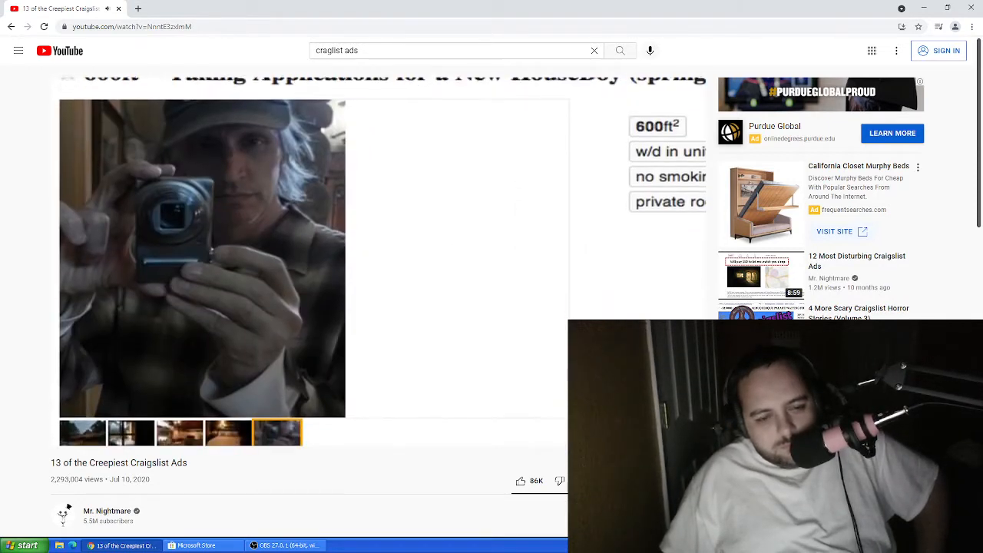
Step: Scroll down through the Craigslist video page and select an item from the results
{"action": "scroll", "scroll_direction": "down", "scroll_amount": 3}
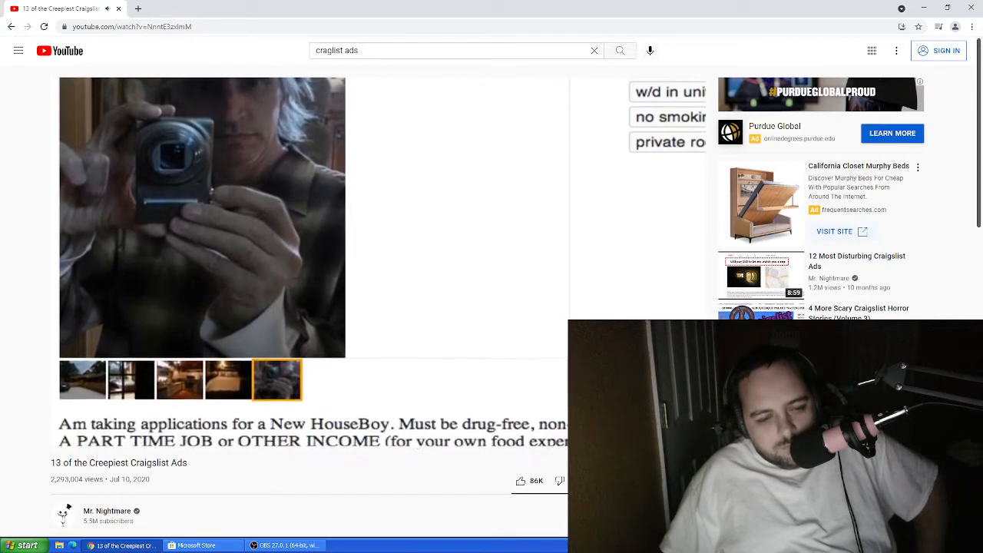
{"action": "scroll", "scroll_direction": "down", "scroll_amount": 3}
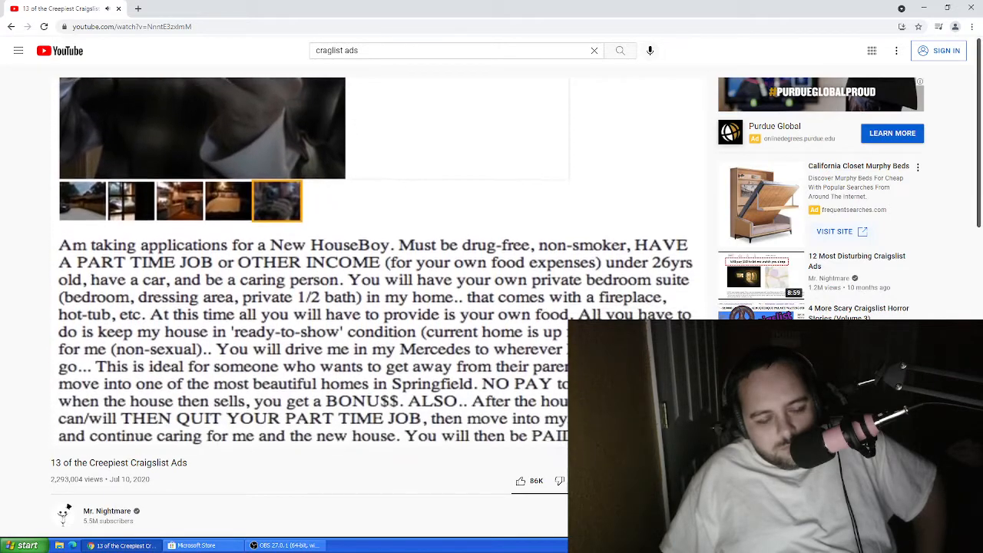
{"action": "scroll", "scroll_direction": "down", "scroll_amount": 3}
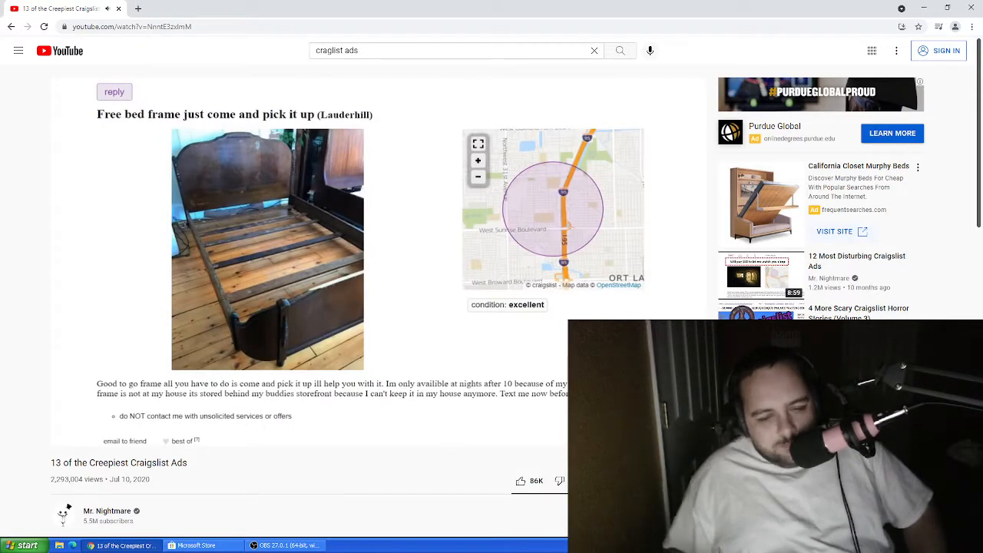
{"action": "mouse_move", "coordinate": [597, 315]}
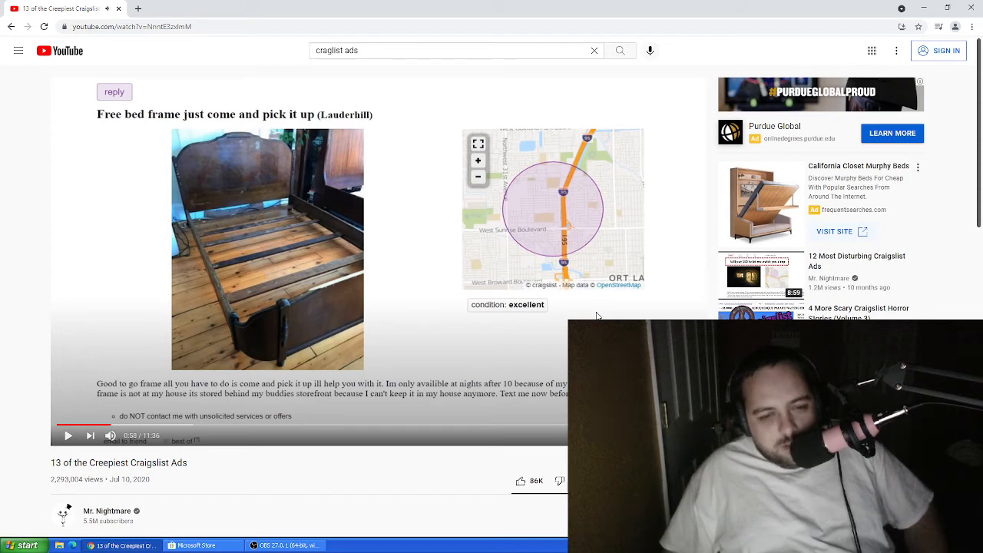
{"action": "mouse_move", "coordinate": [538, 316]}
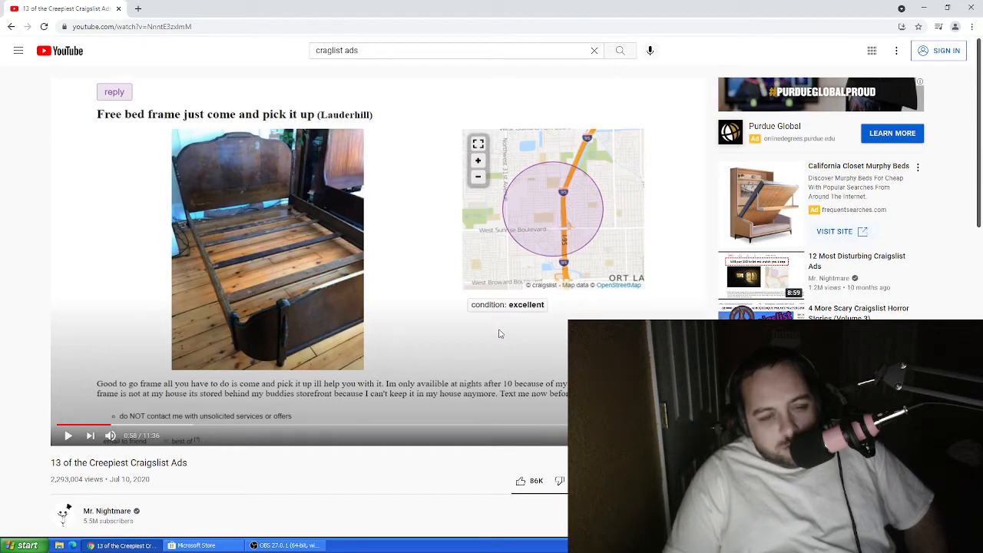
{"action": "left_click", "coordinate": [68, 436]}
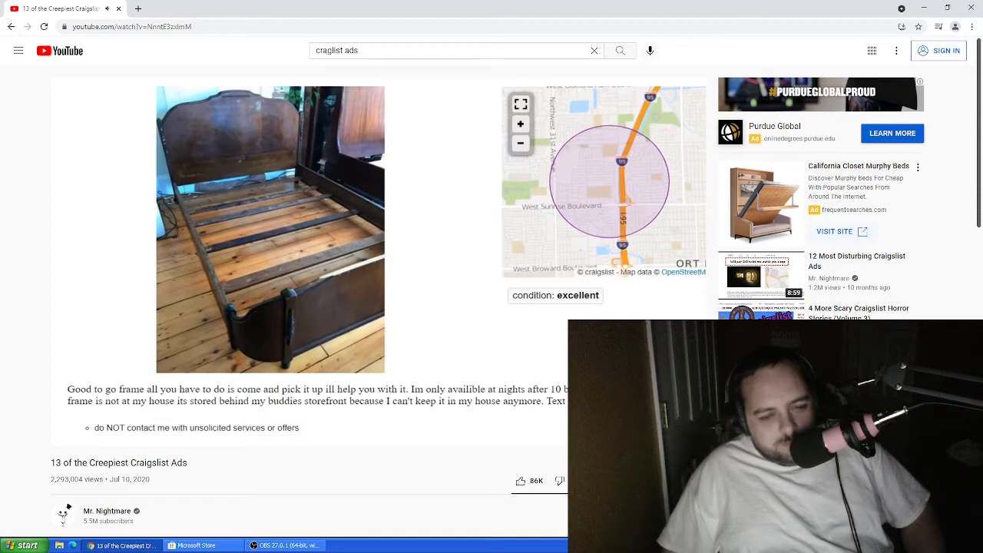
{"action": "scroll", "scroll_direction": "down", "scroll_amount": 3}
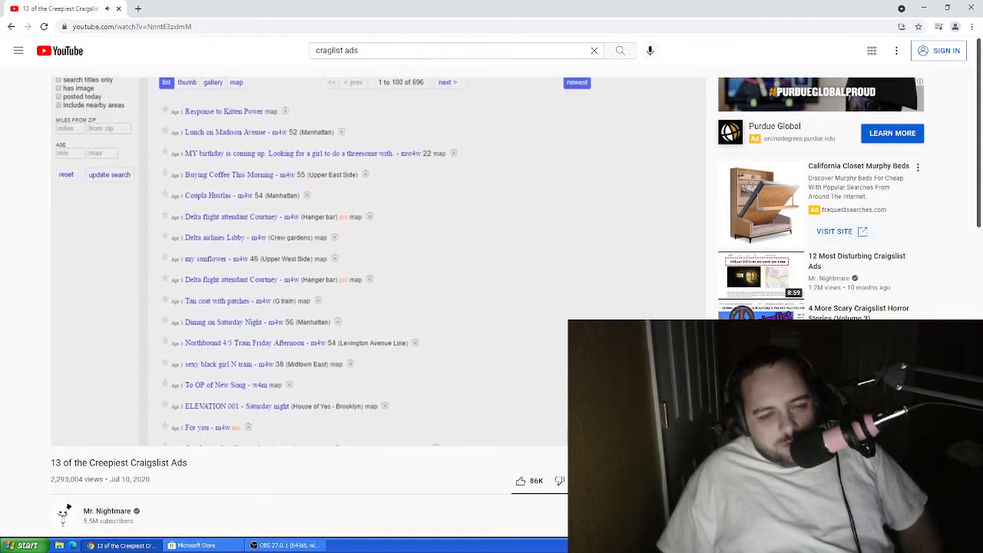
{"action": "scroll", "scroll_direction": "down", "scroll_amount": 3}
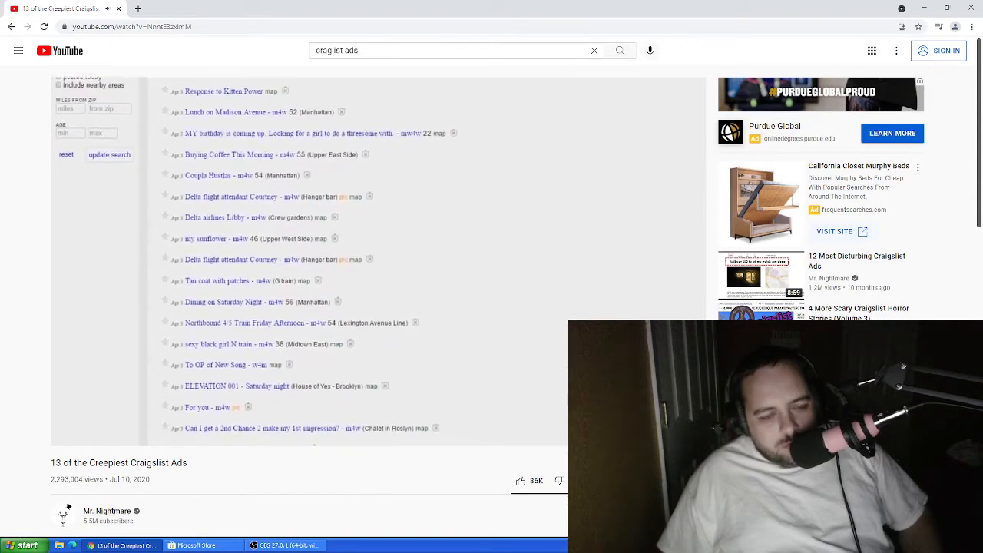
{"action": "scroll", "scroll_direction": "down", "scroll_amount": 3}
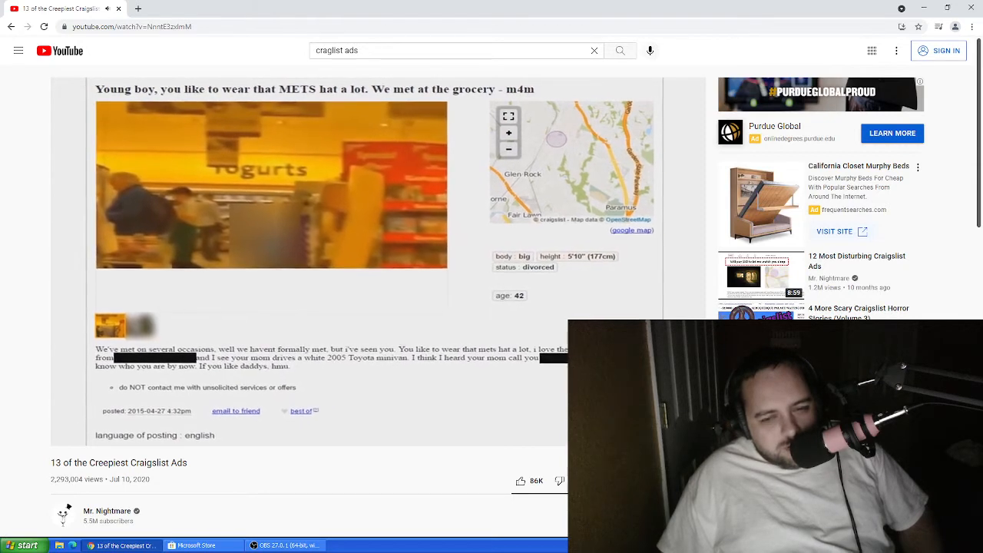
{"action": "scroll", "scroll_direction": "down", "scroll_amount": 3}
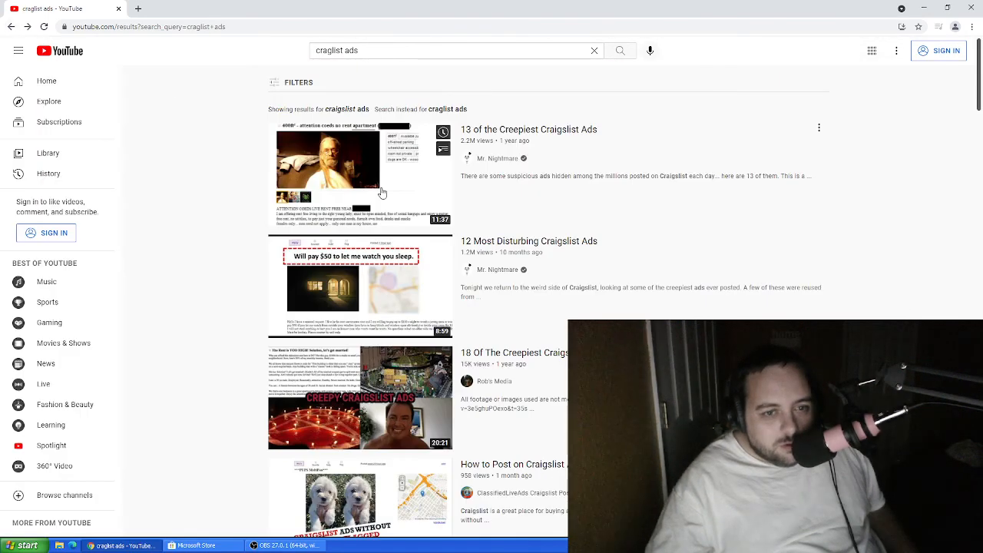
Step: Leave the YouTube window and restore the OBS recording window over the desktop
{"action": "scroll", "scroll_direction": "down", "scroll_amount": 3}
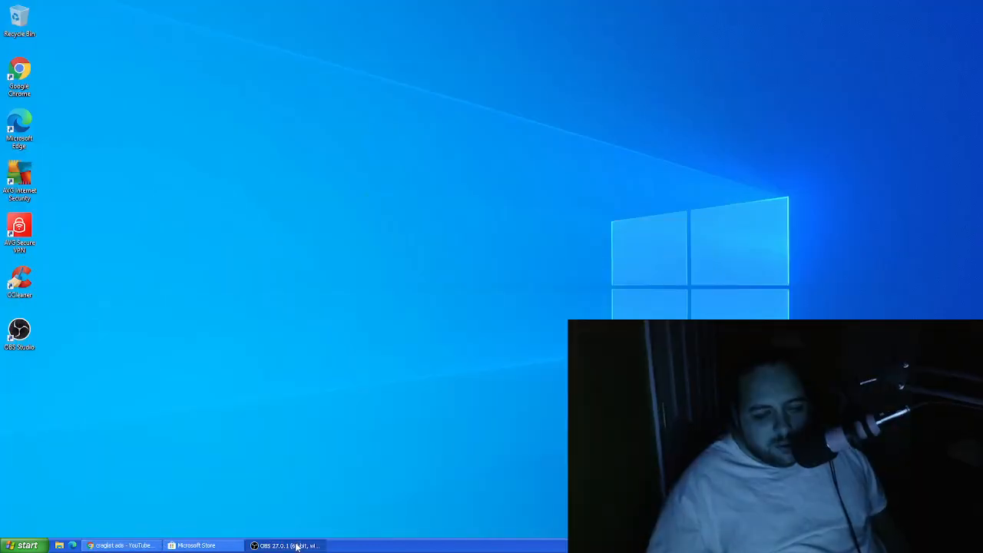
{"action": "left_click", "coordinate": [286, 545]}
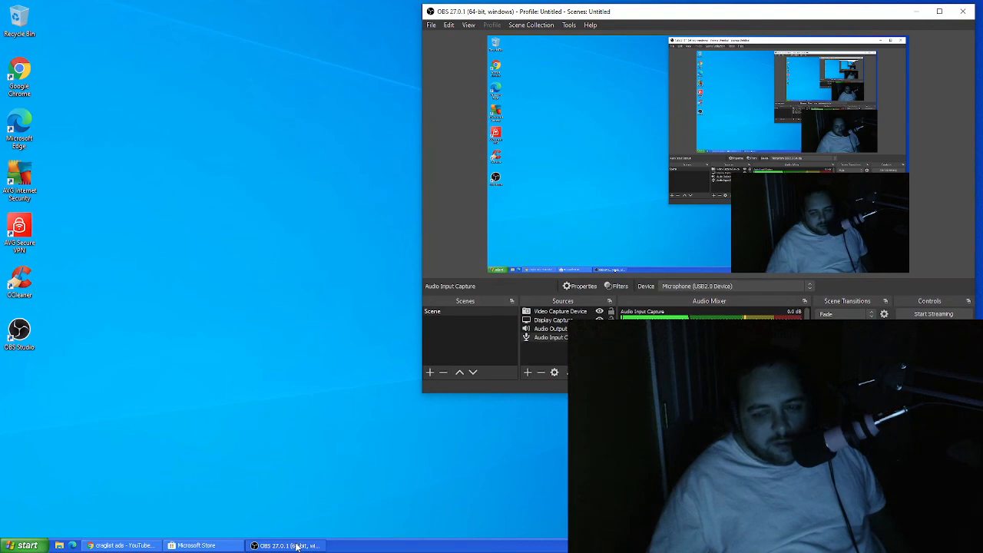